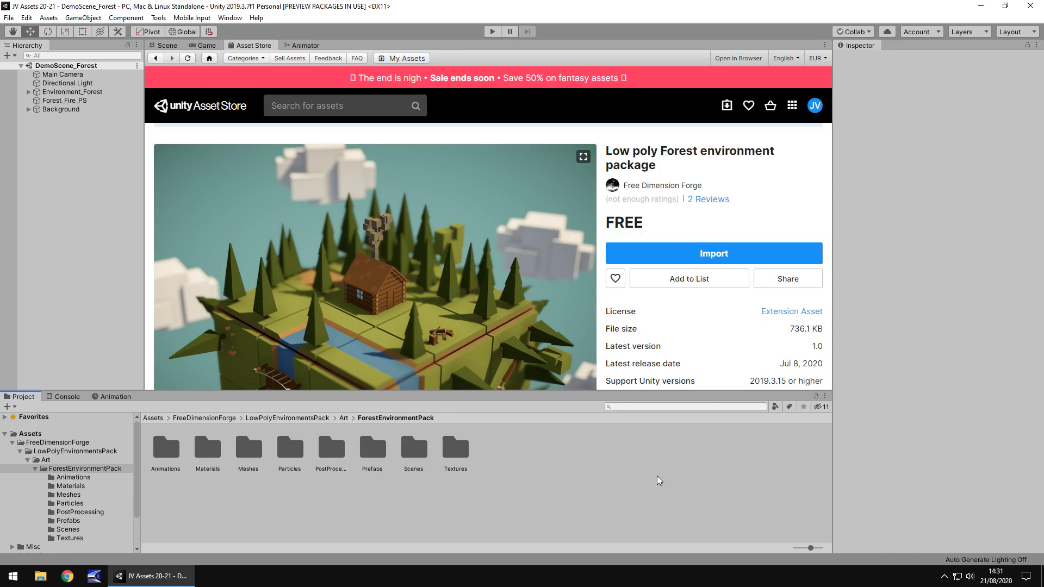
{"action": "mouse_move", "coordinate": [388, 259]}
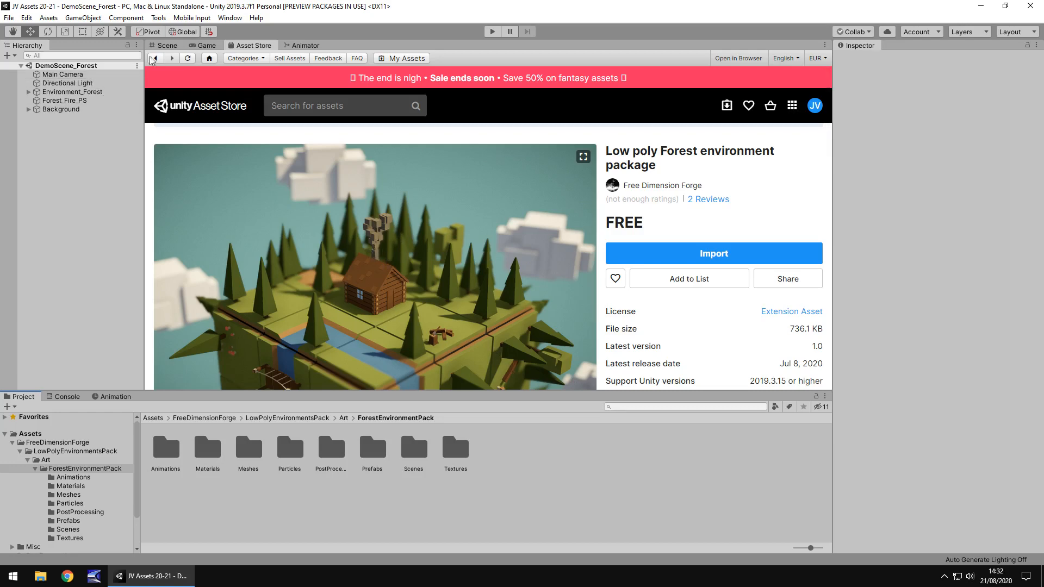
- Switch between the forest package's store page and the demo forest scene view, ending on the scene
{"action": "left_click", "coordinate": [168, 46]}
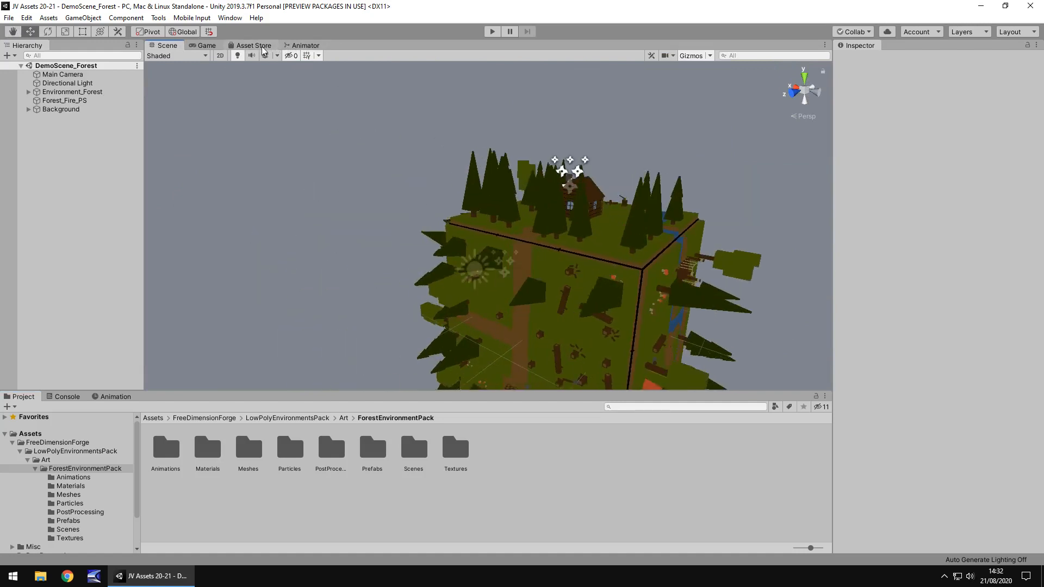
{"action": "left_click", "coordinate": [254, 45]}
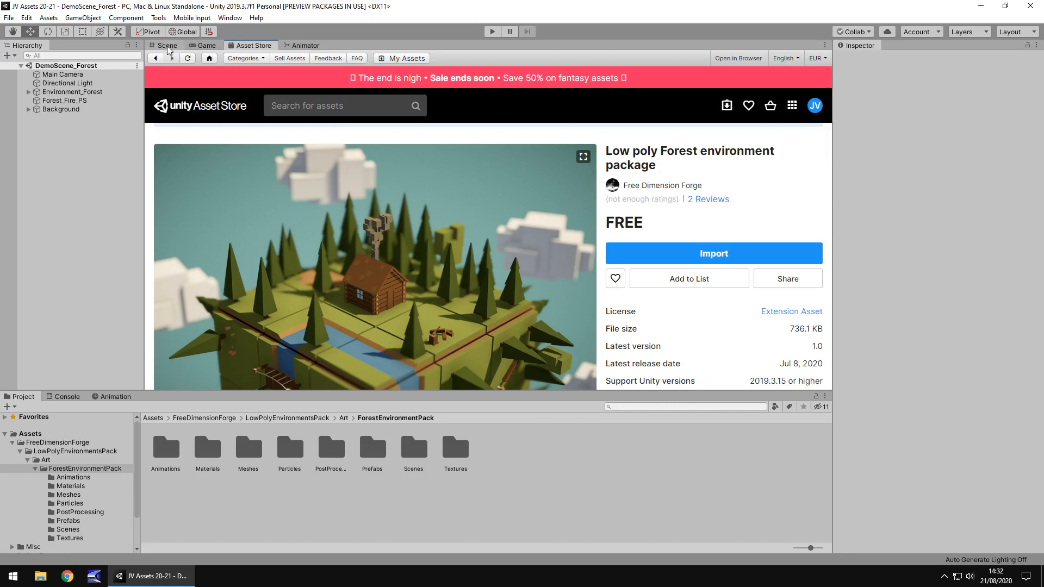
{"action": "left_click", "coordinate": [166, 45]}
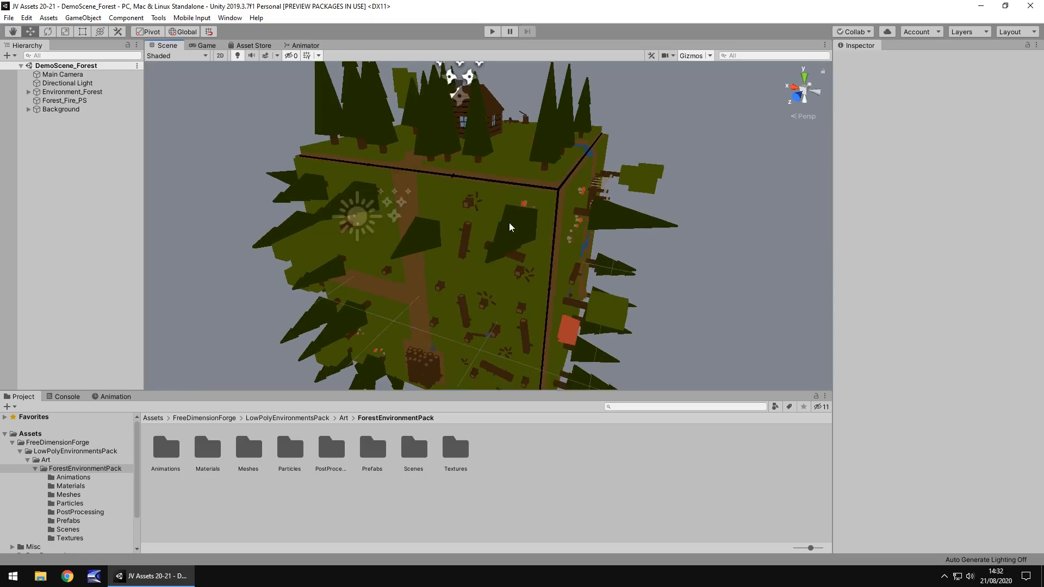
{"action": "mouse_move", "coordinate": [449, 223]}
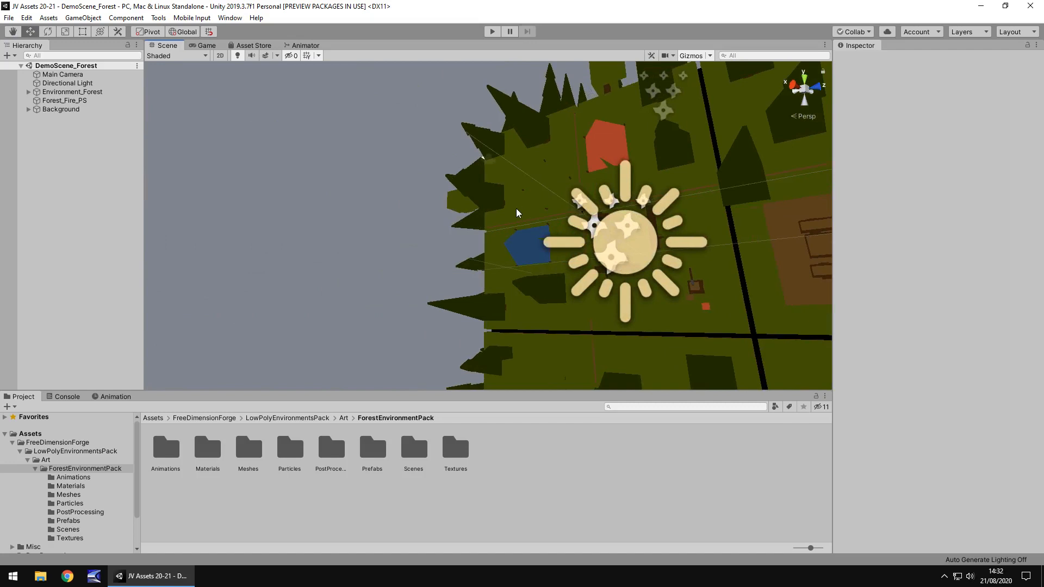
{"action": "mouse_move", "coordinate": [463, 231]}
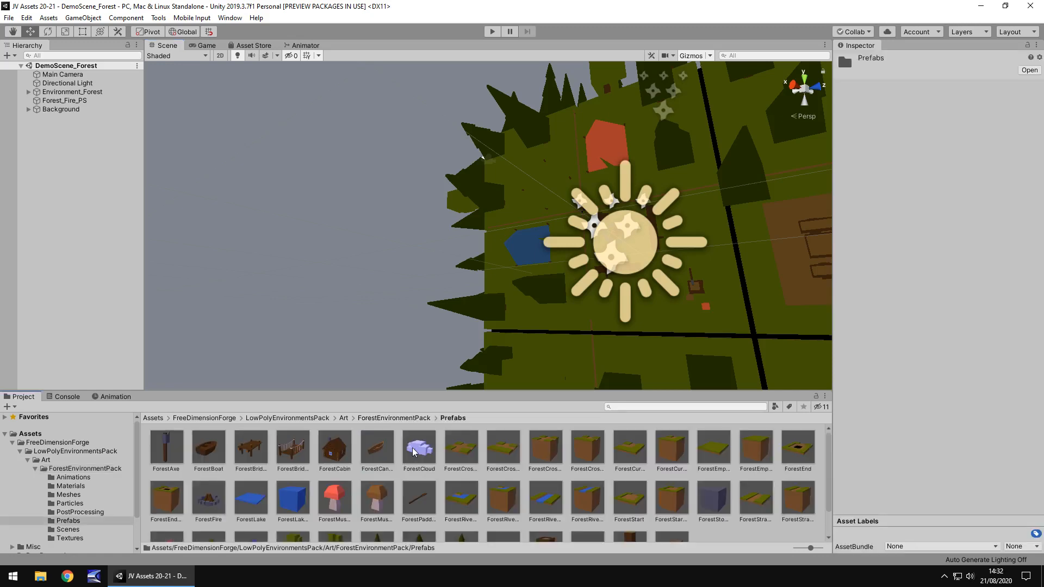
{"action": "scroll", "scroll_direction": "down", "scroll_amount": 3}
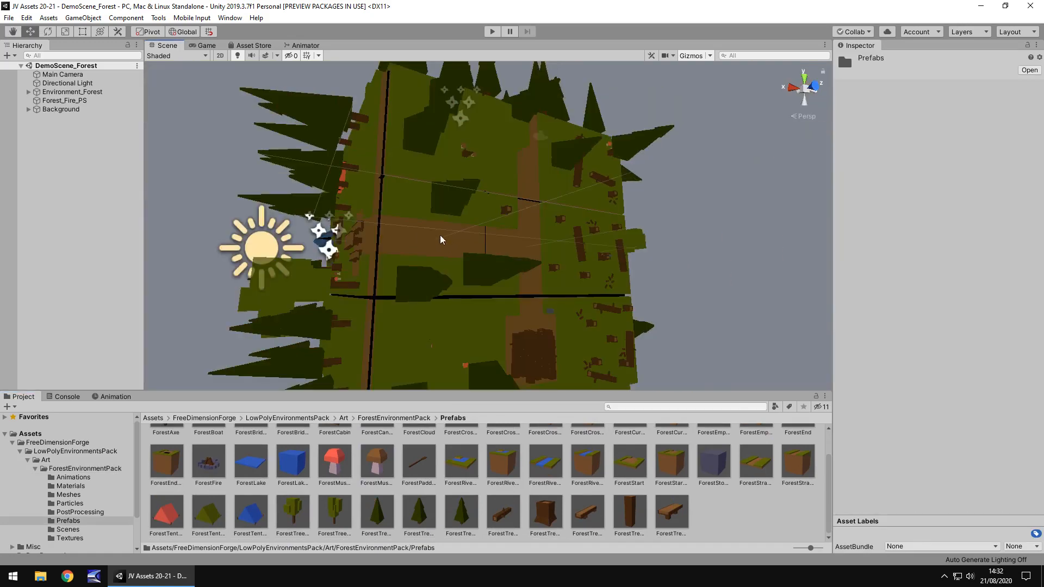
{"action": "mouse_move", "coordinate": [437, 242]}
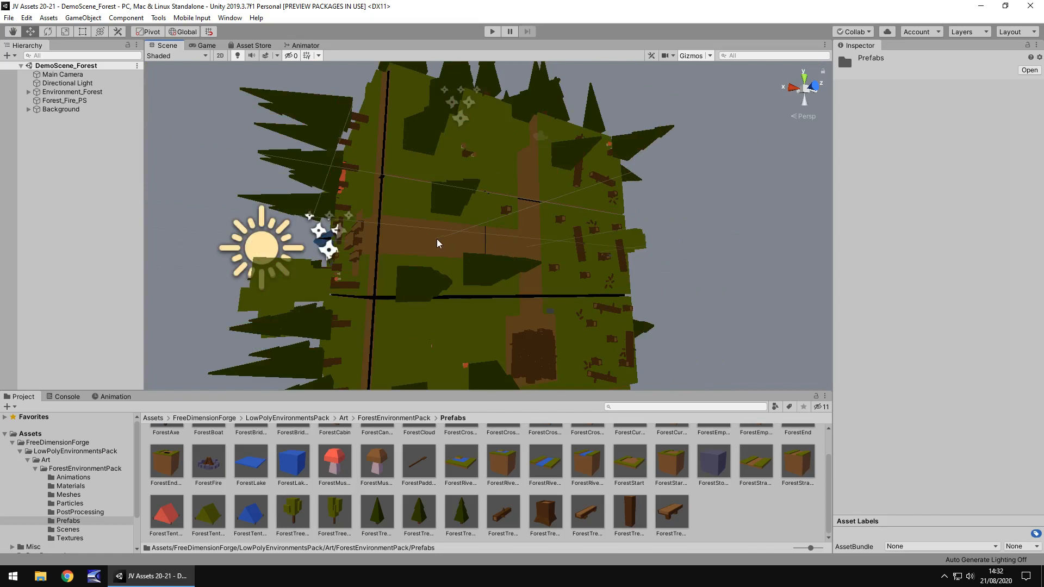
{"action": "mouse_move", "coordinate": [489, 195]}
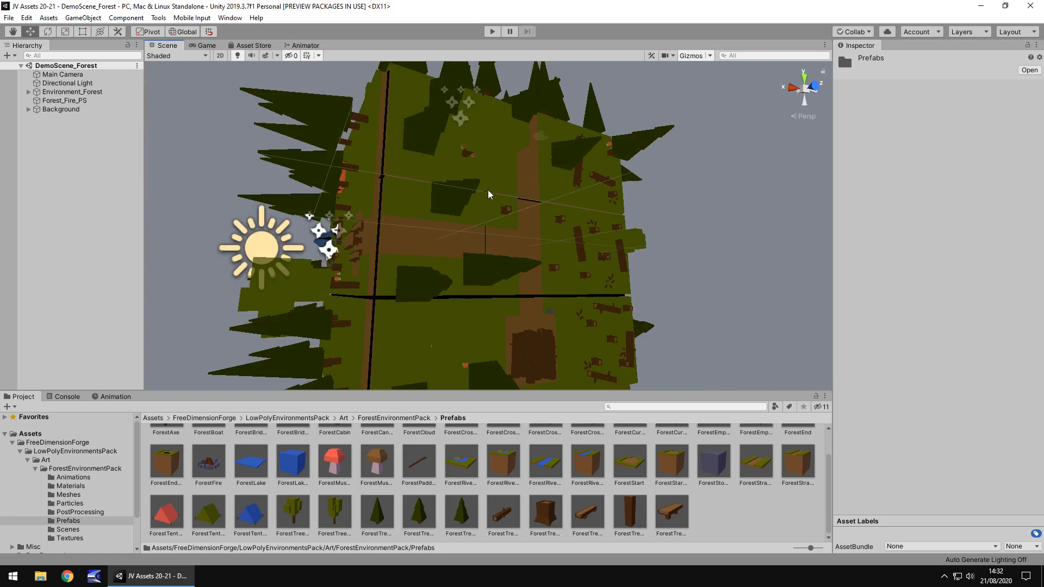
{"action": "mouse_move", "coordinate": [305, 121]}
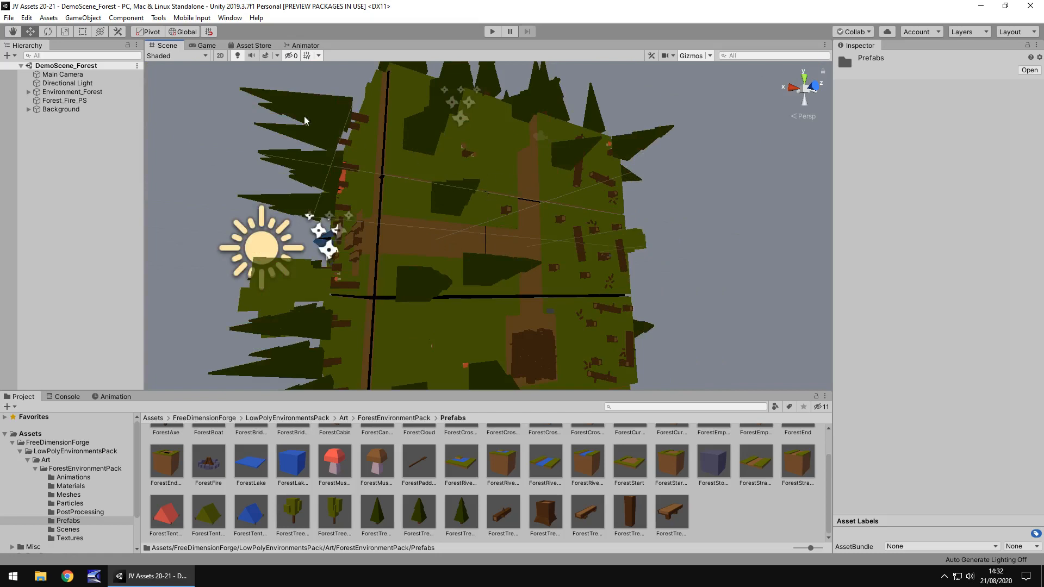
{"action": "left_click", "coordinate": [492, 32]}
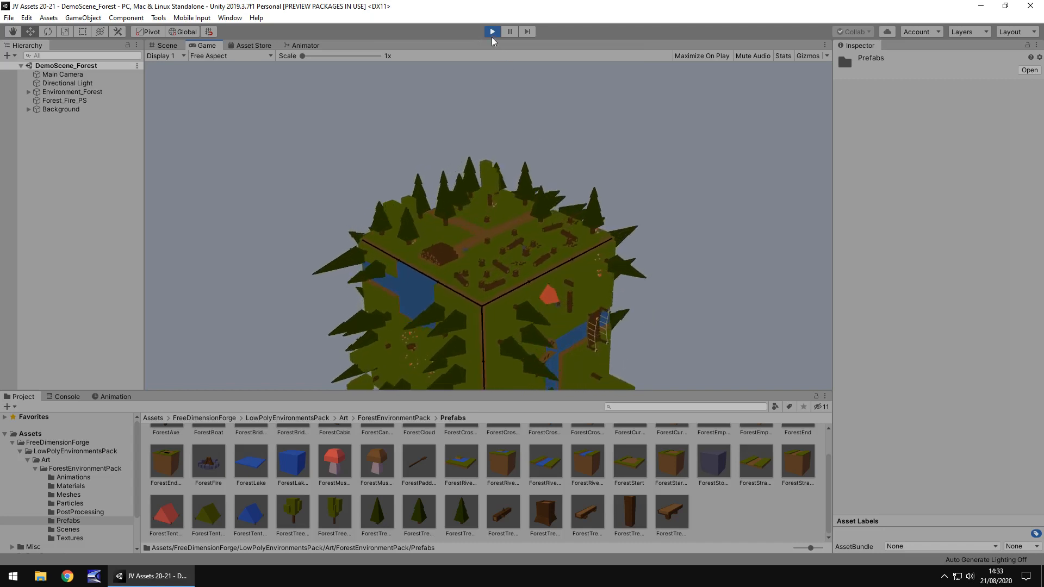
{"action": "left_click", "coordinate": [166, 45]}
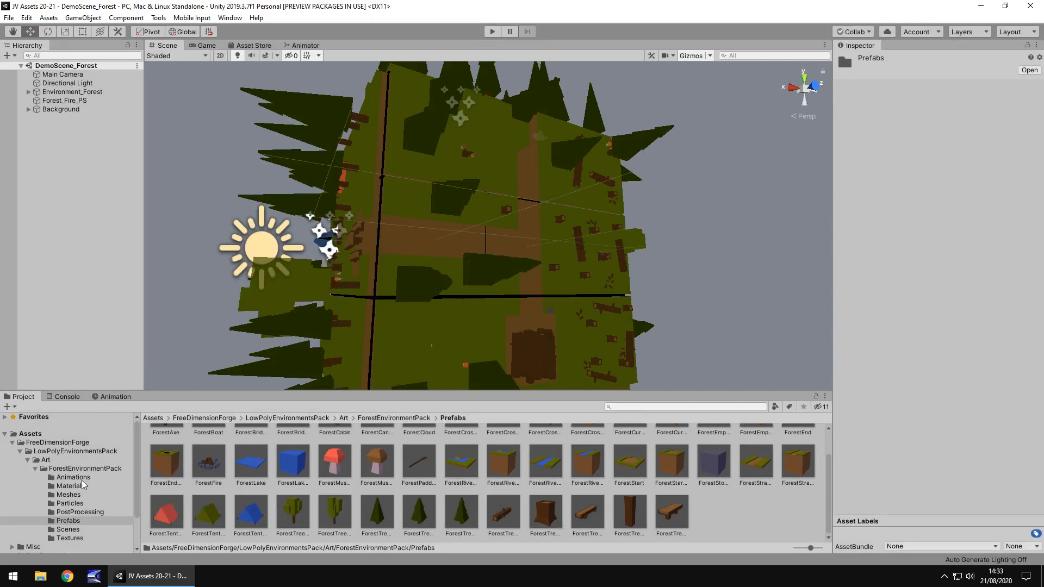
- Browse the ForestEnvironmentPack's Meshes, Materials and Textures folders in the Project window
{"action": "left_click", "coordinate": [68, 494]}
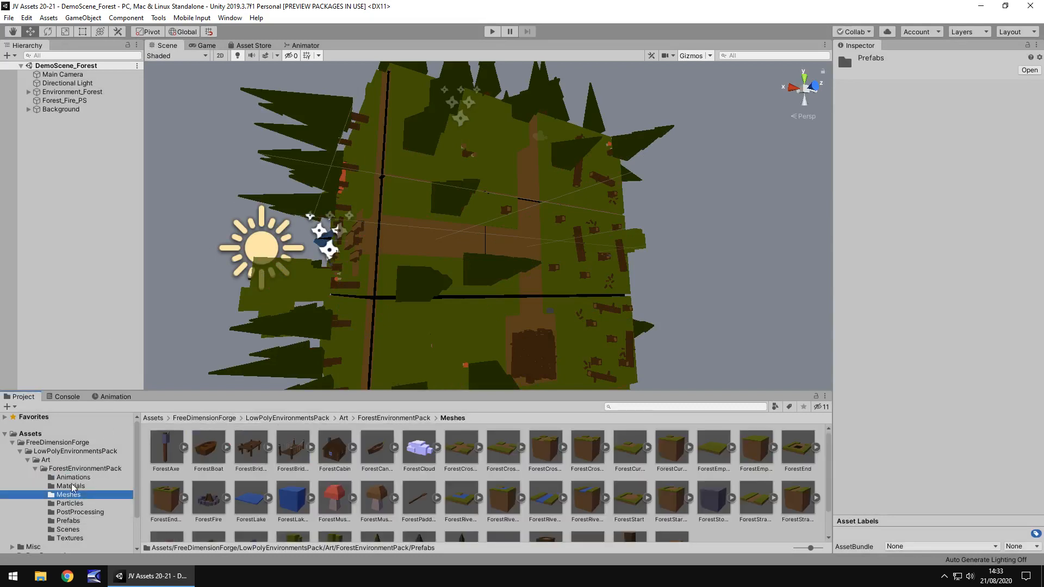
{"action": "left_click", "coordinate": [70, 485]}
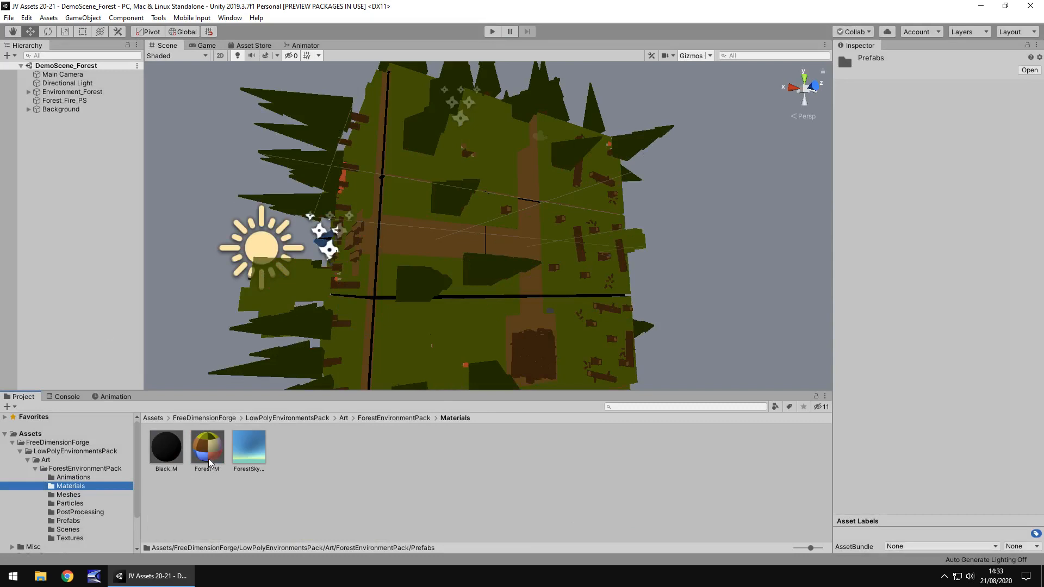
{"action": "left_click", "coordinate": [68, 539]}
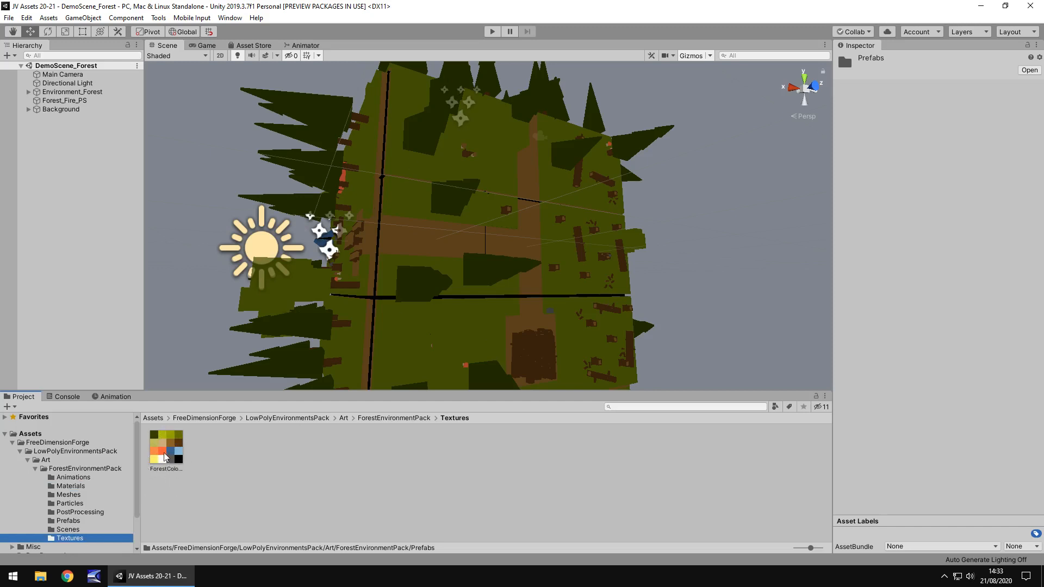
{"action": "mouse_move", "coordinate": [192, 467]}
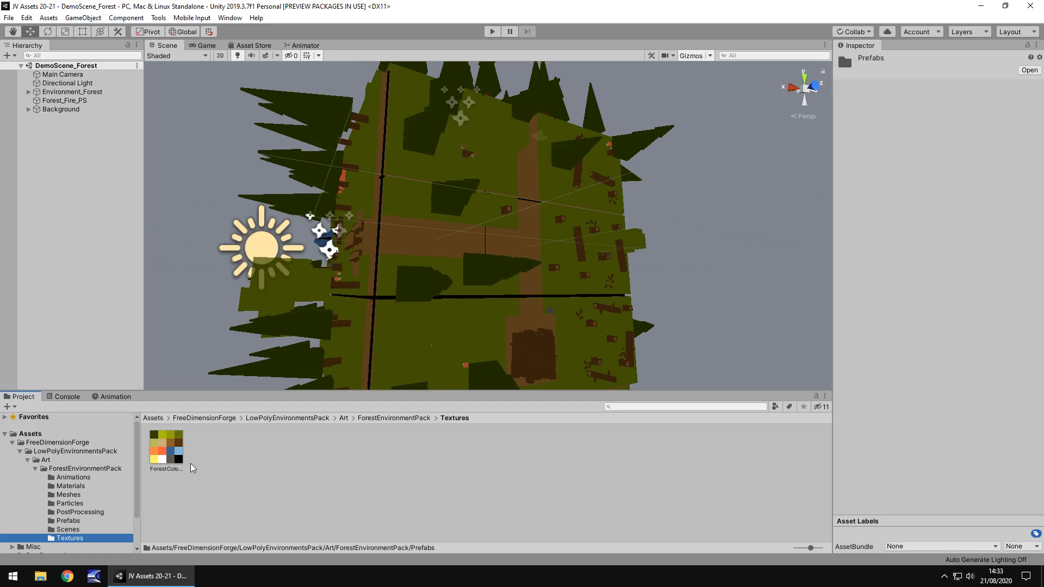
{"action": "mouse_move", "coordinate": [176, 473]}
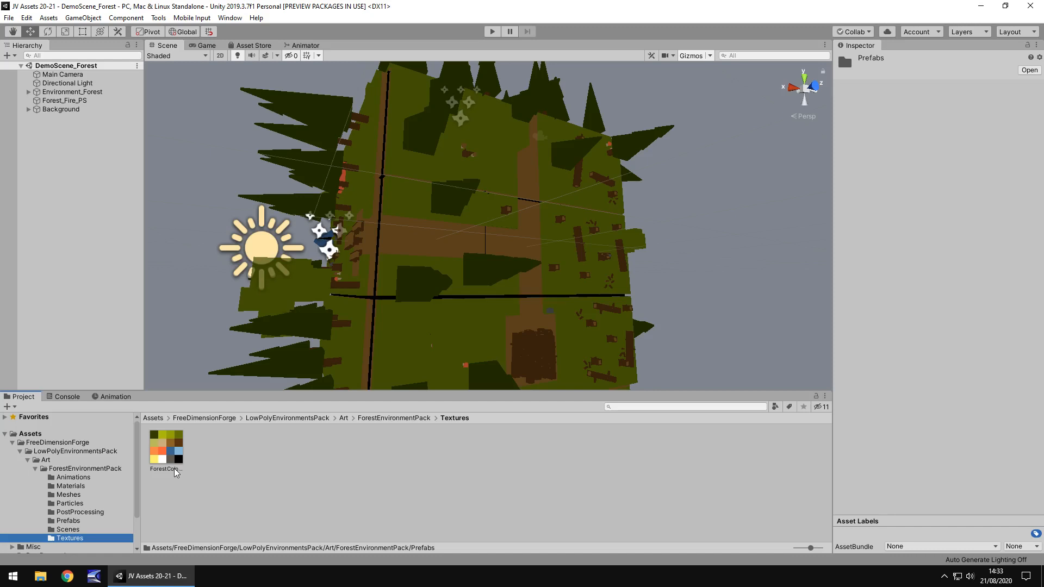
{"action": "mouse_move", "coordinate": [284, 486]}
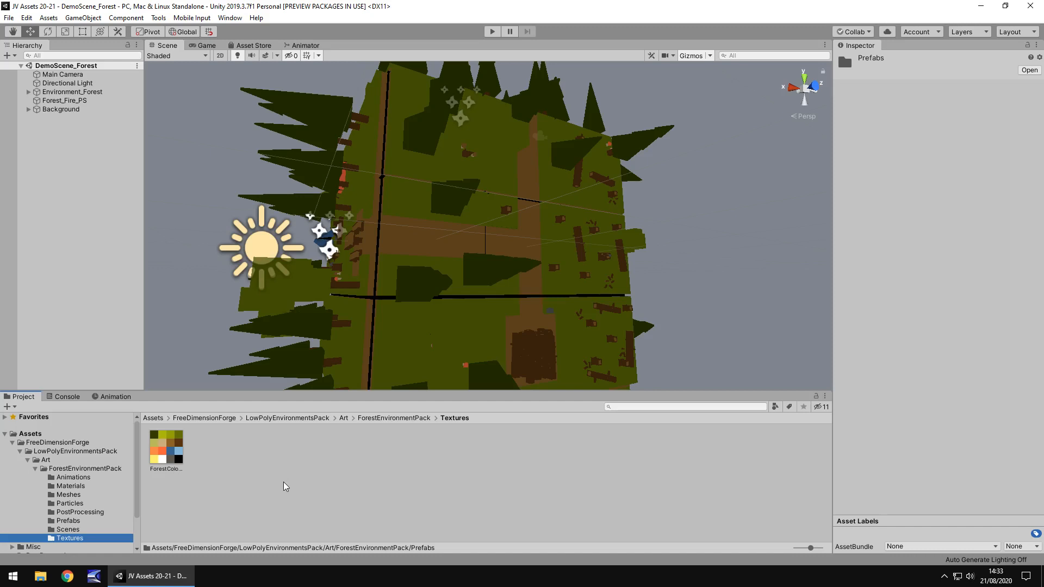
{"action": "mouse_move", "coordinate": [370, 407]}
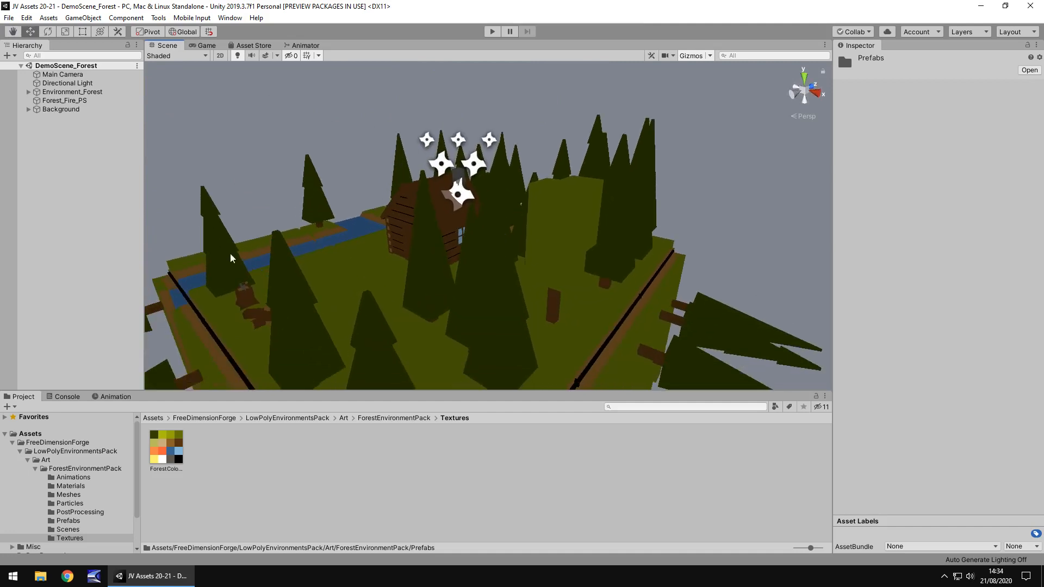
{"action": "mouse_move", "coordinate": [541, 207]}
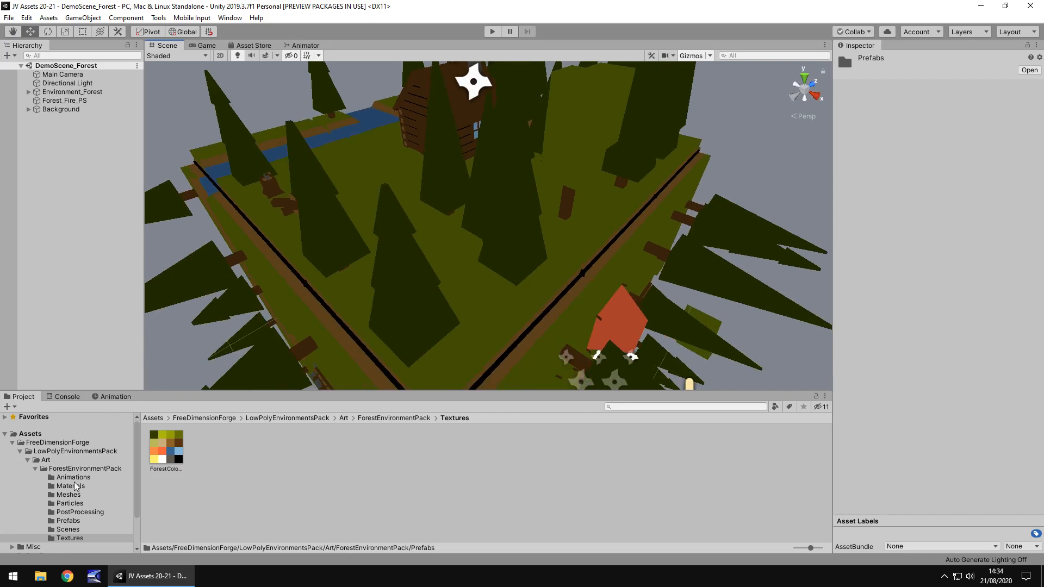
{"action": "mouse_move", "coordinate": [67, 479]}
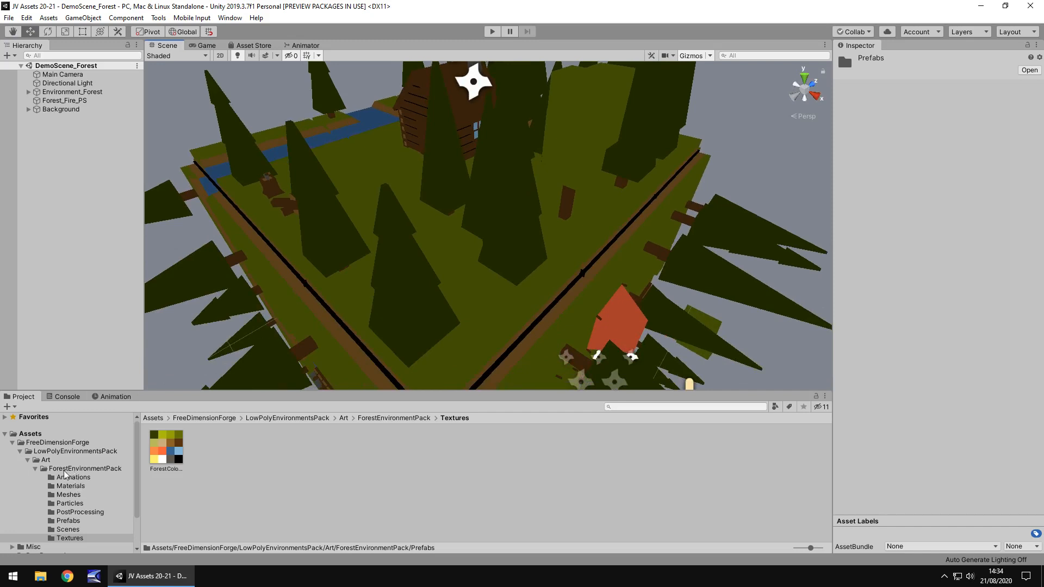
{"action": "mouse_move", "coordinate": [42, 453]}
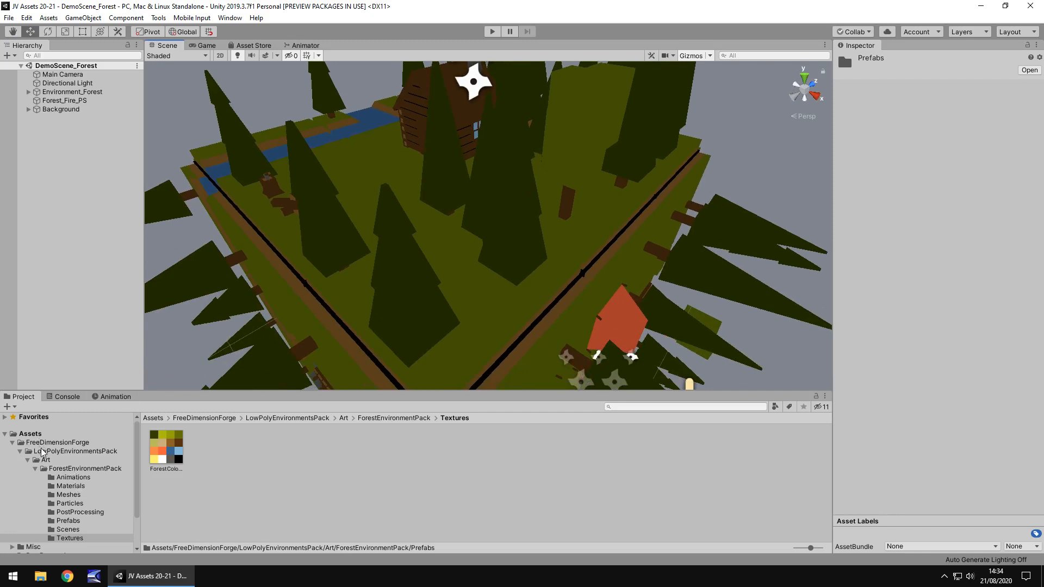
{"action": "mouse_move", "coordinate": [87, 473]}
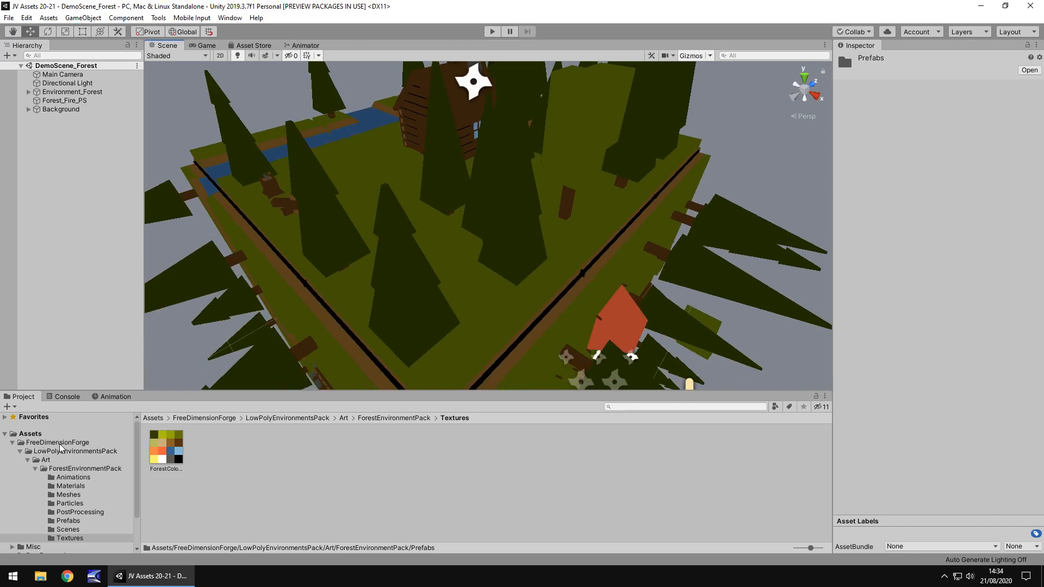
- Expand LowPolyEnvironmentsPack and ForestEnvironmentPack to list subfolders, then show the package's store page
{"action": "left_click", "coordinate": [75, 450]}
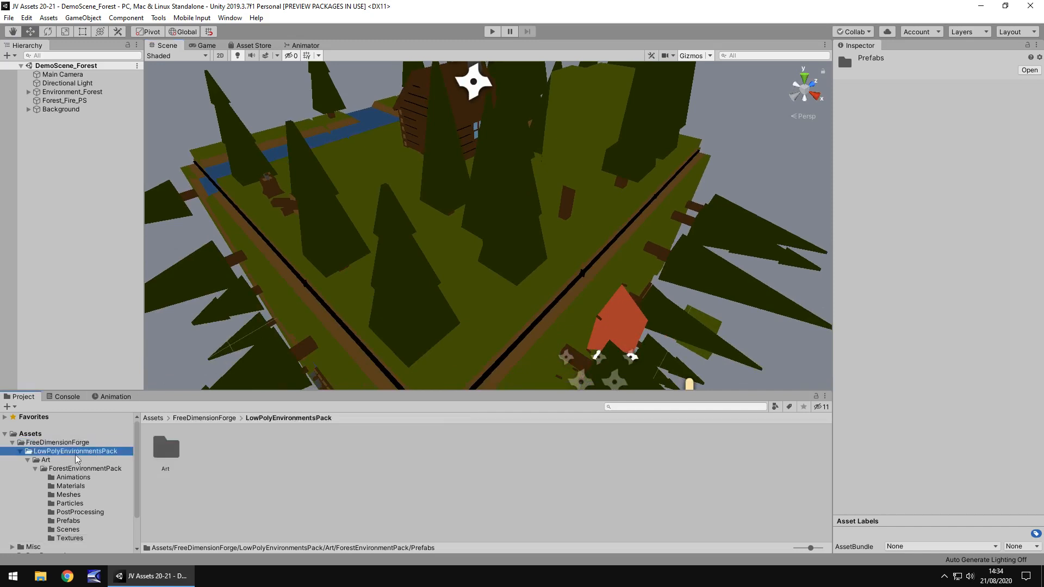
{"action": "left_click", "coordinate": [85, 467]}
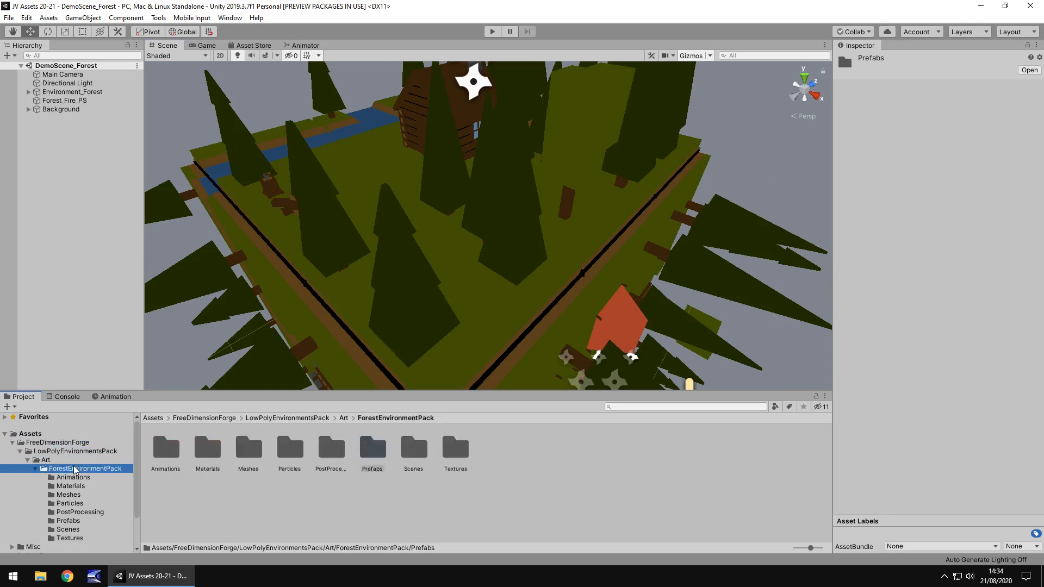
{"action": "mouse_move", "coordinate": [88, 487]}
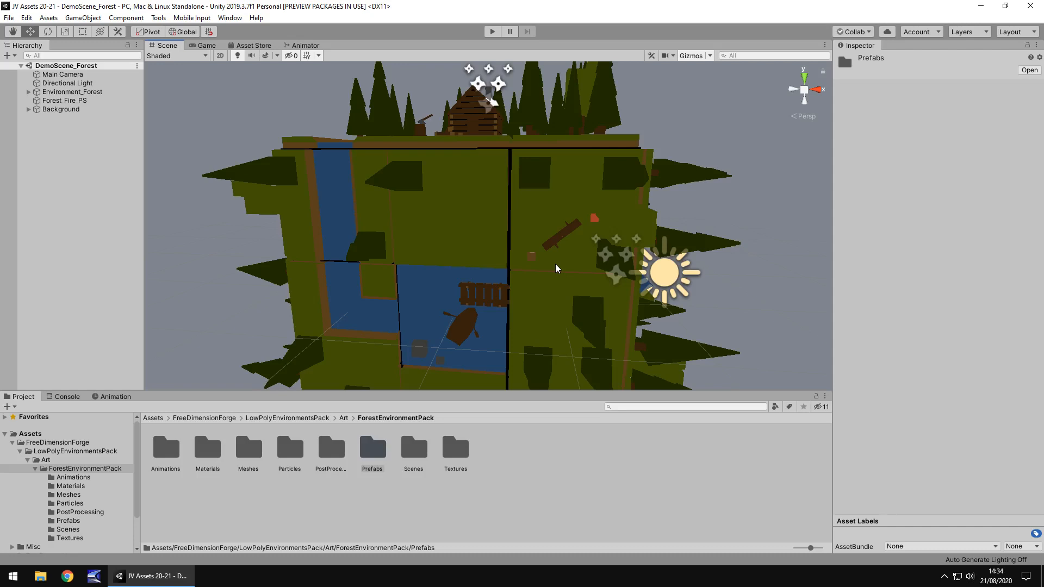
{"action": "mouse_move", "coordinate": [261, 55]}
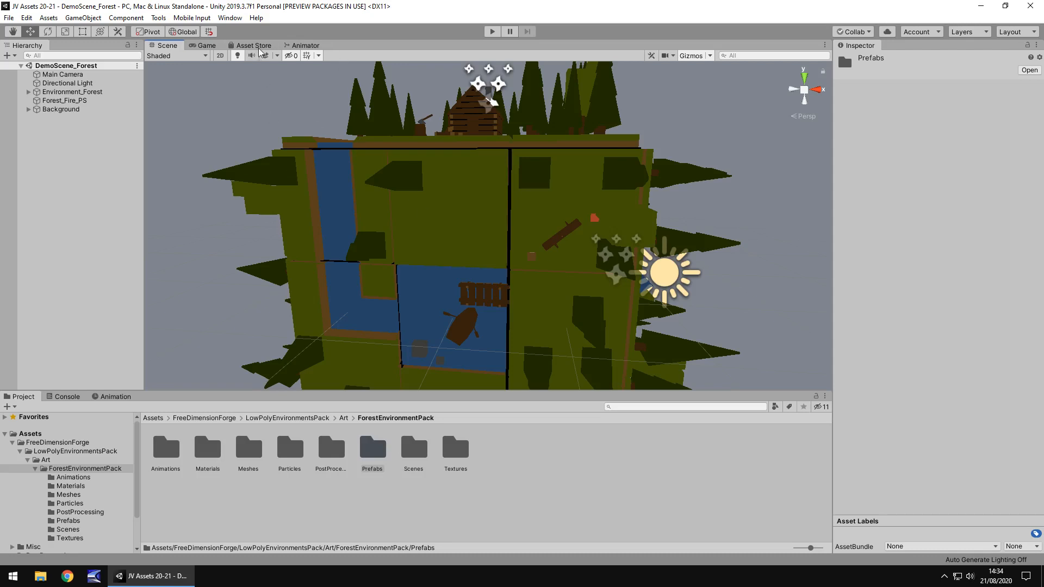
{"action": "left_click", "coordinate": [254, 46]}
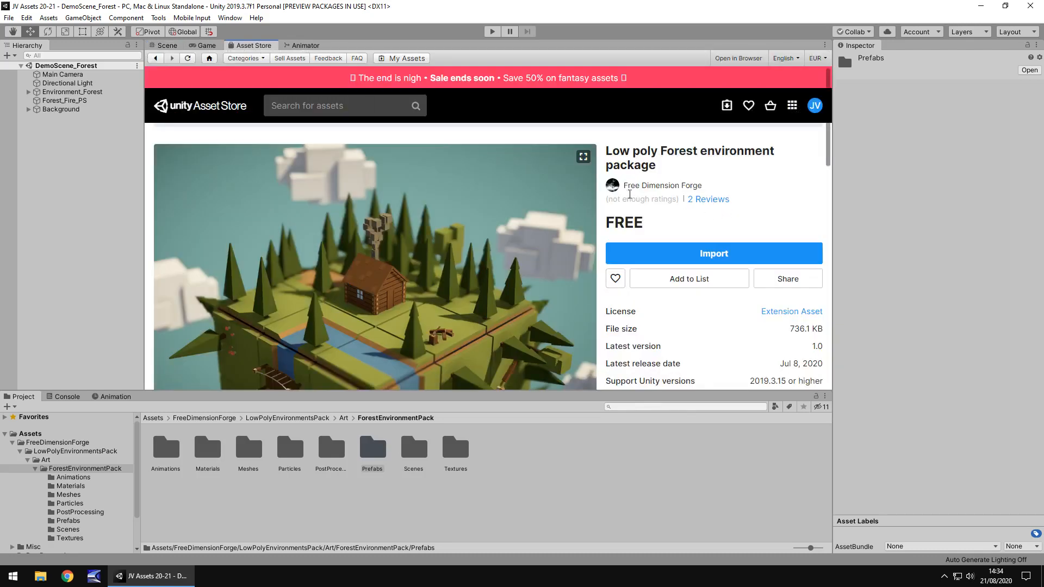
{"action": "mouse_move", "coordinate": [697, 308]}
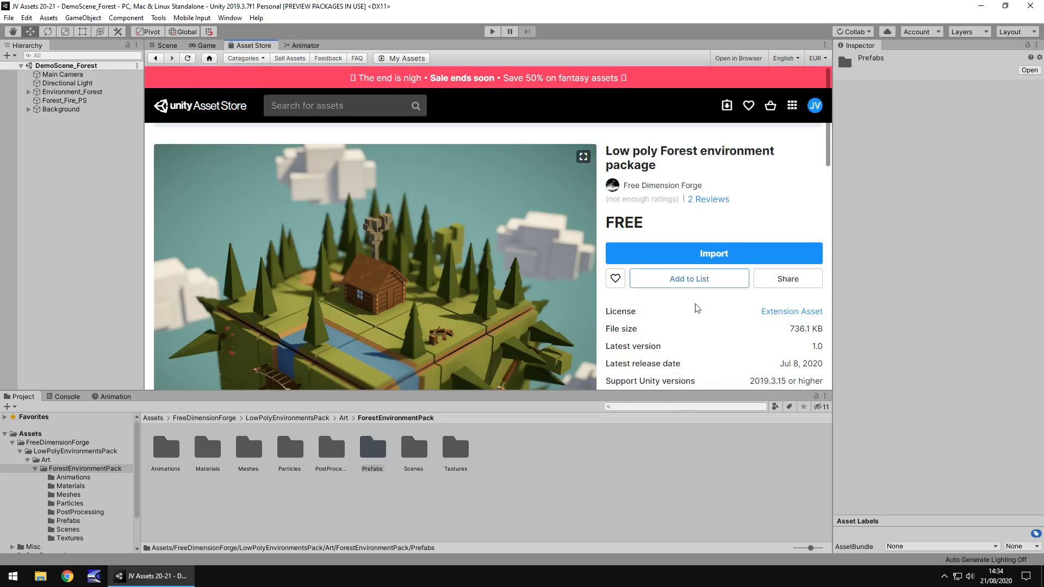
{"action": "mouse_move", "coordinate": [796, 339]}
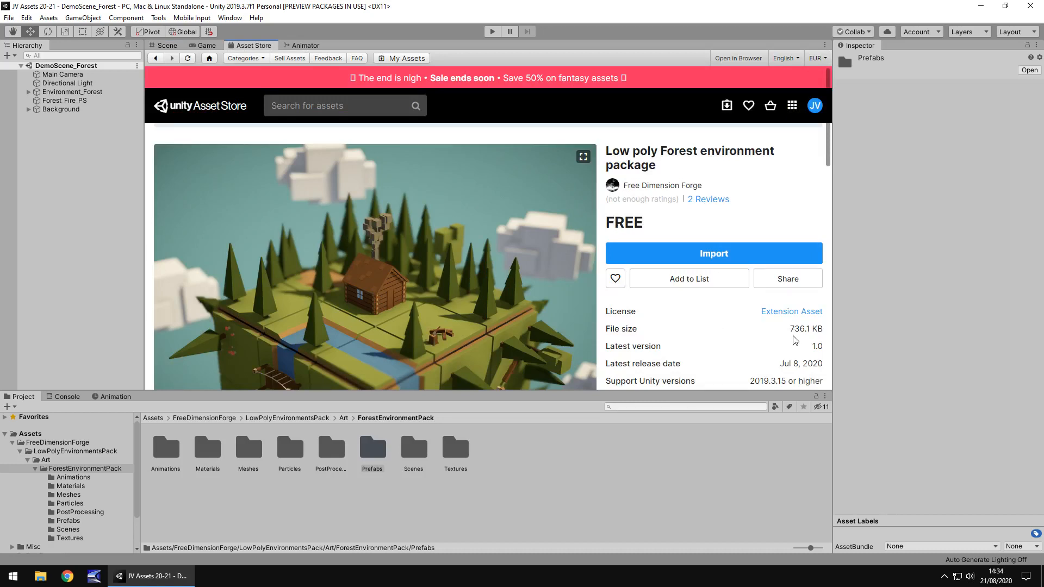
{"action": "mouse_move", "coordinate": [788, 338]}
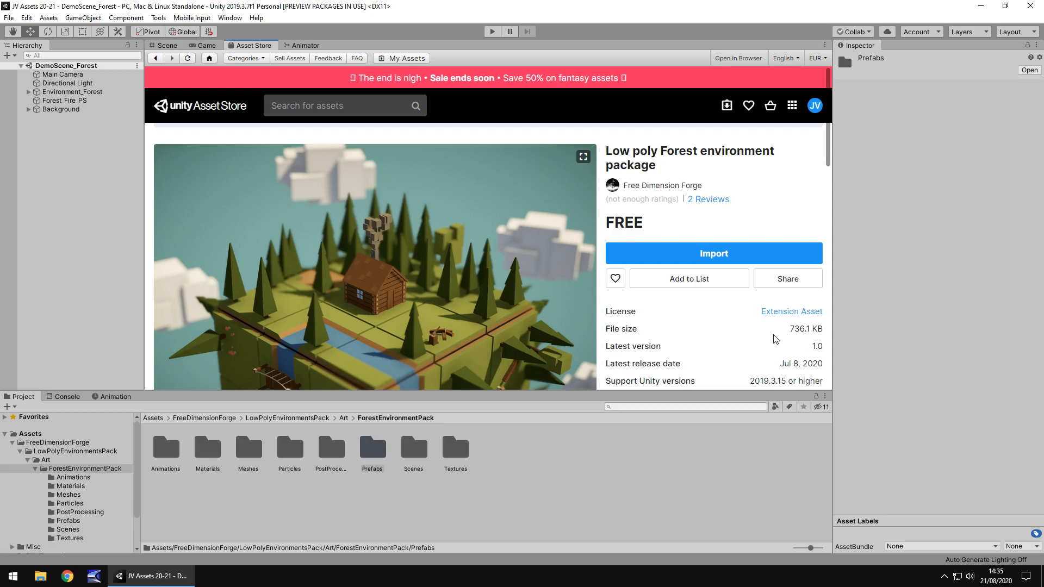
{"action": "mouse_move", "coordinate": [672, 245]}
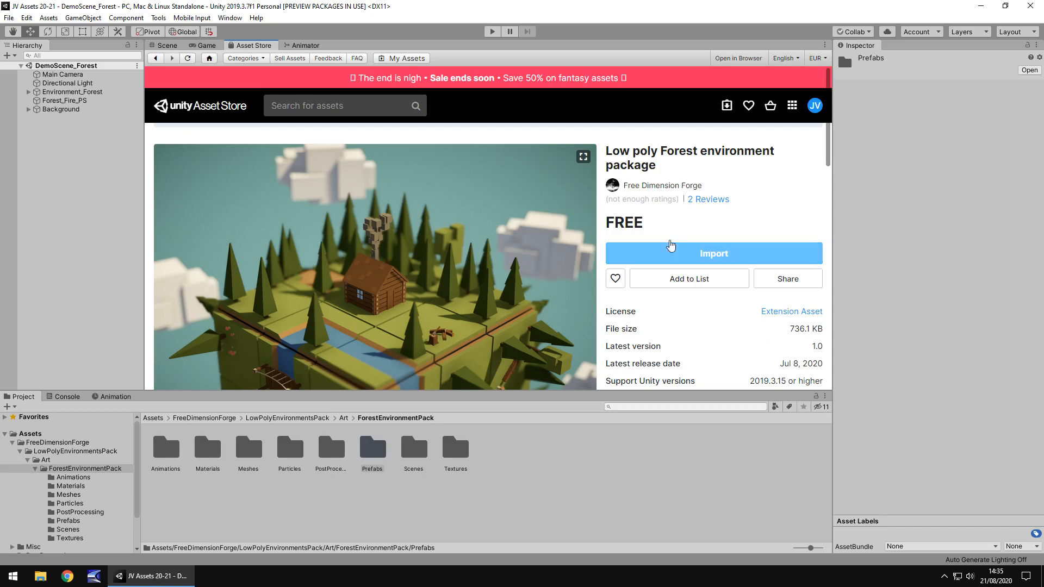
- Request import of the Low poly Forest environment package from its store listing
{"action": "left_click", "coordinate": [165, 46]}
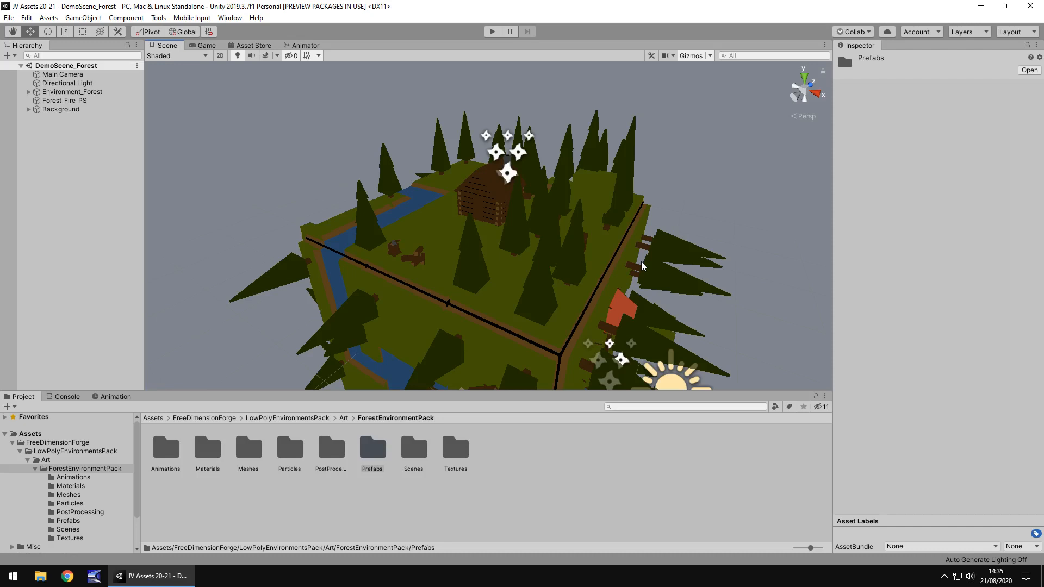
{"action": "left_click", "coordinate": [491, 32]}
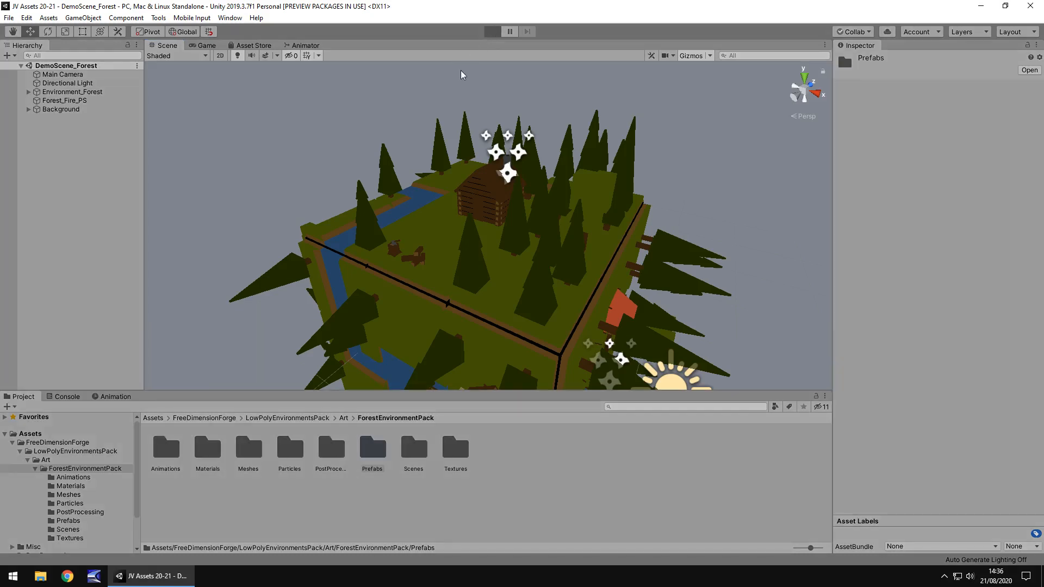
- Enter Play mode so the low poly forest cube runs in the Game view
{"action": "left_click", "coordinate": [205, 45]}
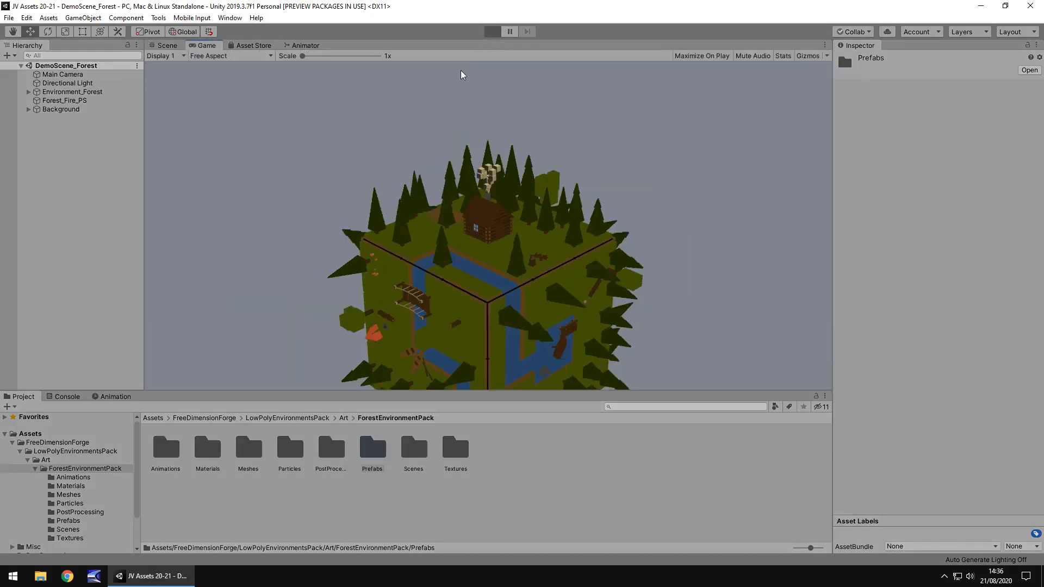
{"action": "left_click", "coordinate": [492, 32]}
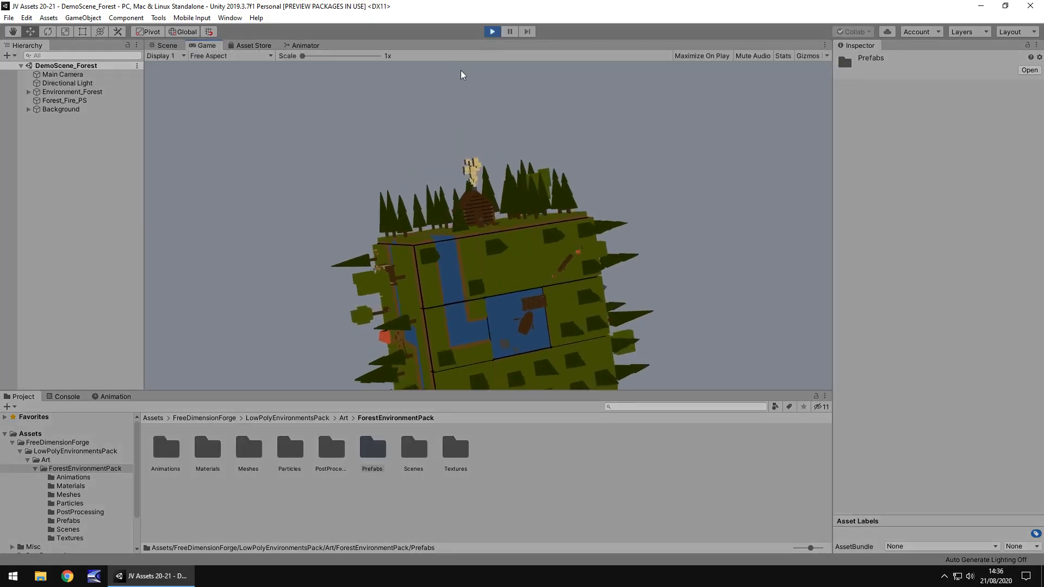